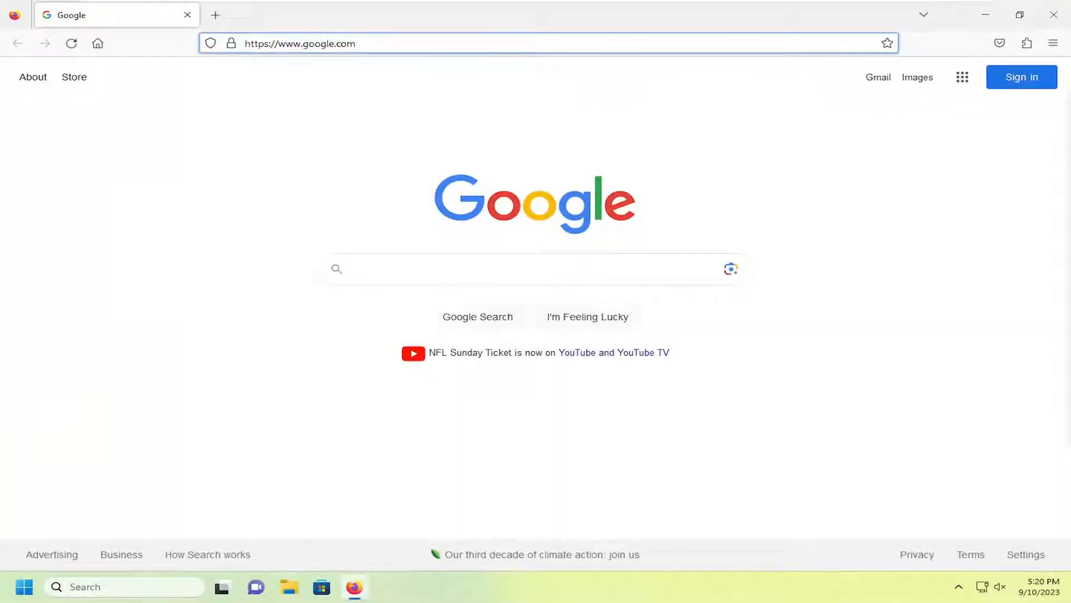
# Reach the General Settings page and bring the Language section into view via the main menu.
pyautogui.click(298, 43)
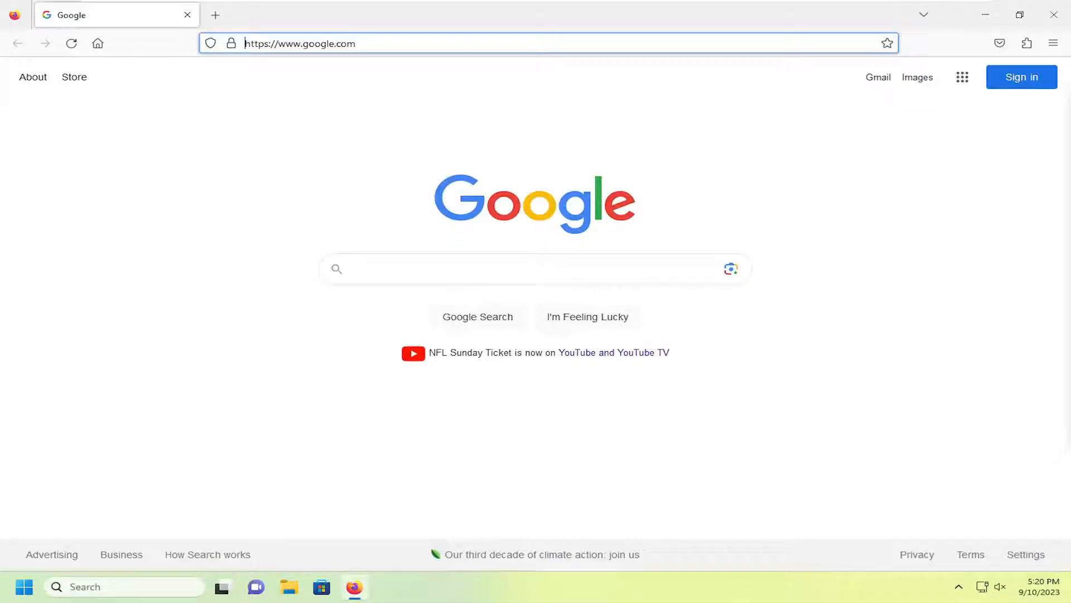
pyautogui.moveTo(858, 163)
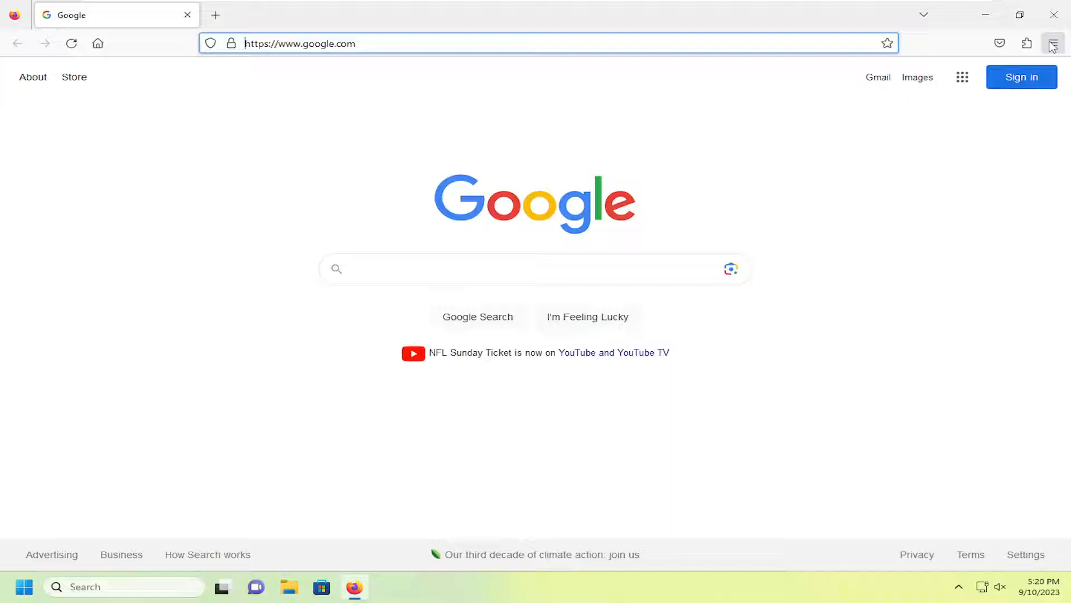
pyautogui.click(1053, 43)
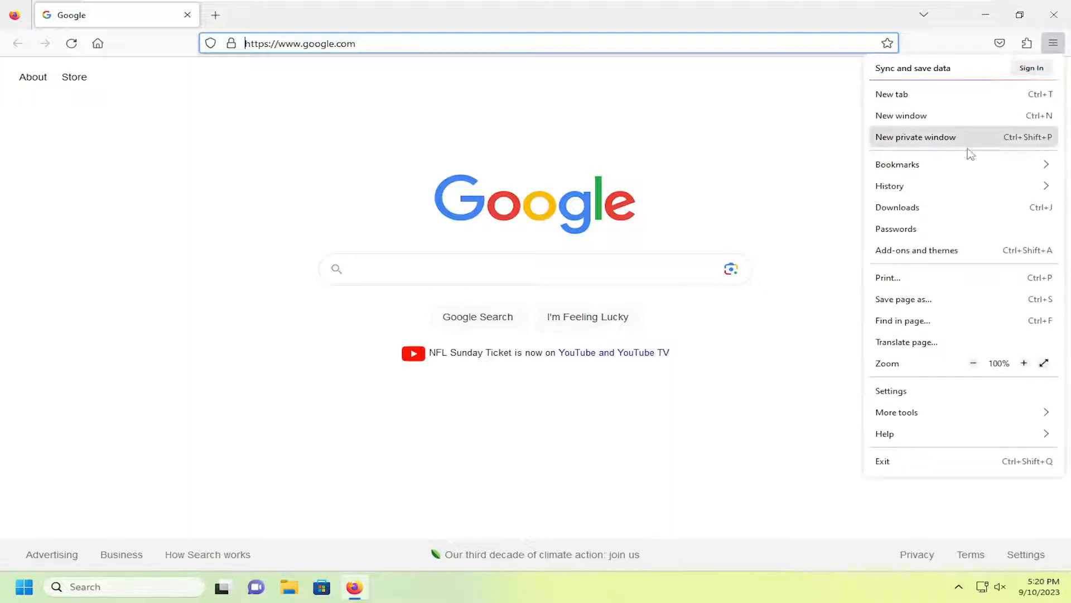
pyautogui.click(890, 390)
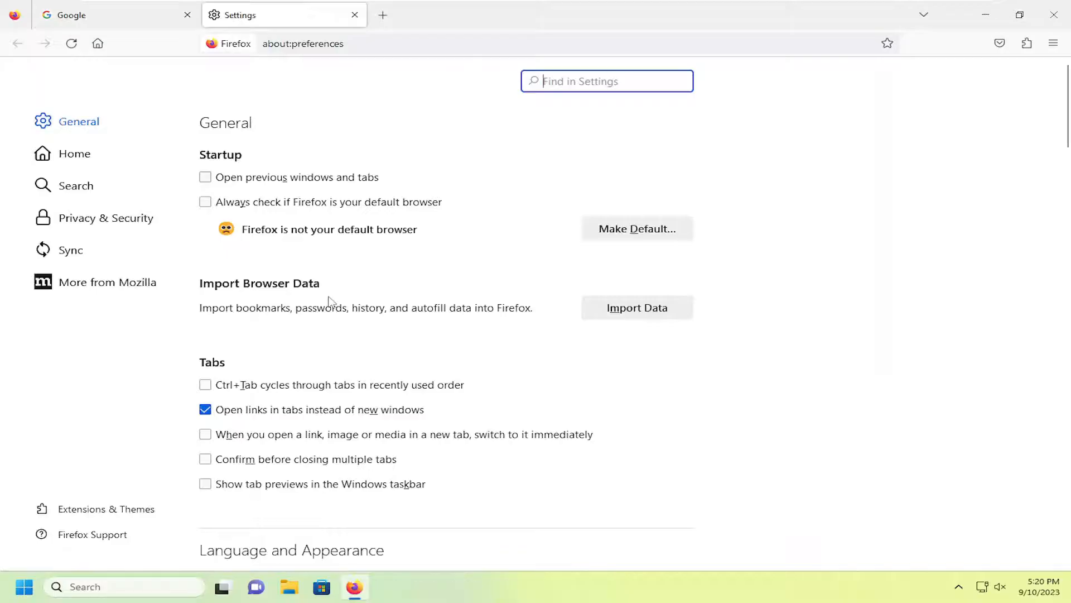
pyautogui.scroll(-3)
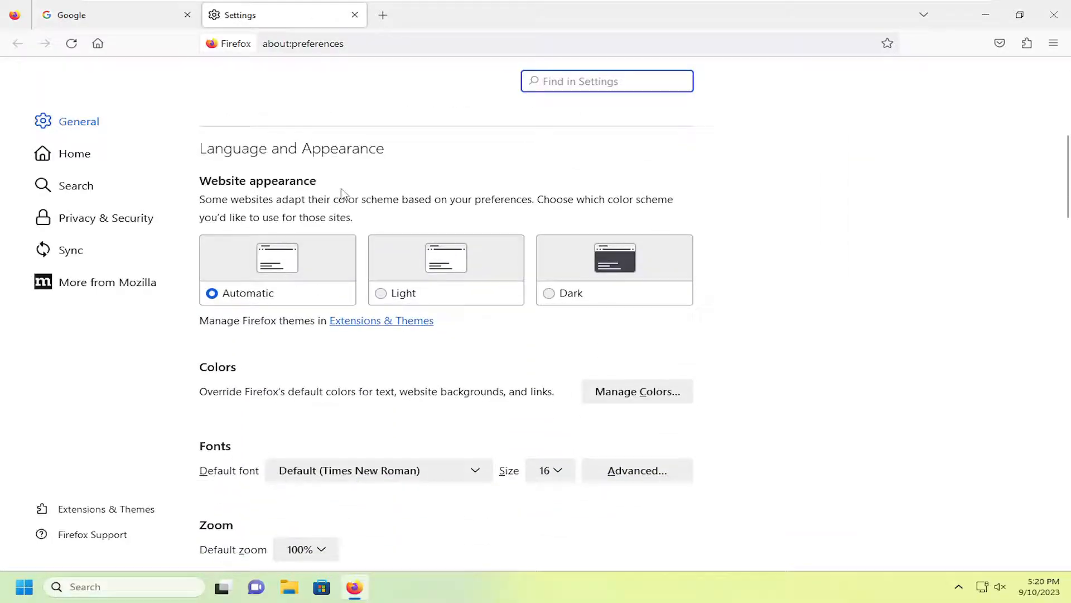
pyautogui.scroll(-3)
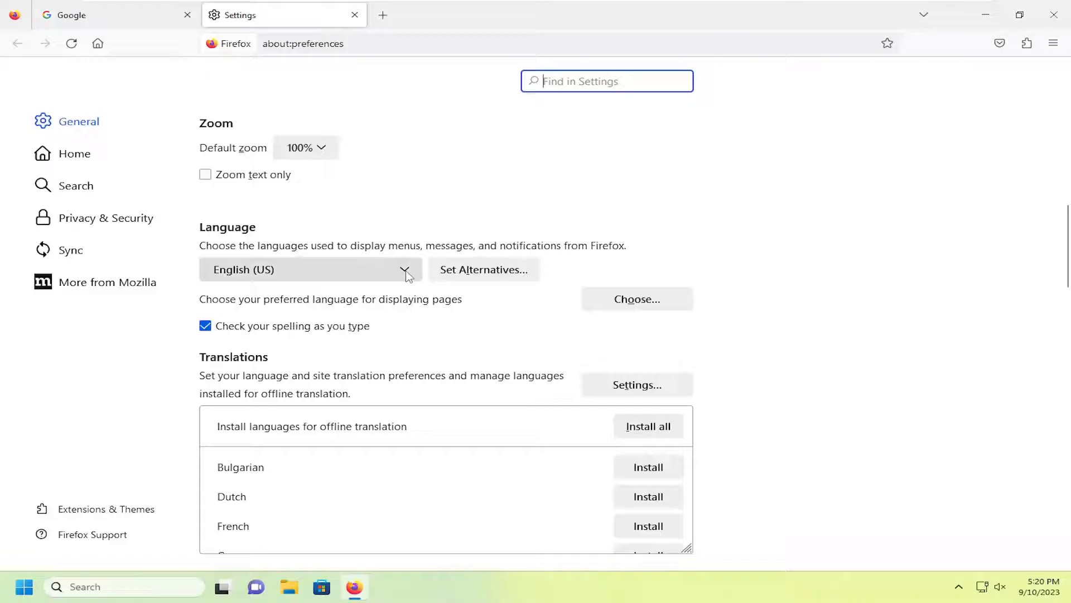
# Add English (GB) above English (US) in the Language Settings alternatives list.
pyautogui.click(404, 269)
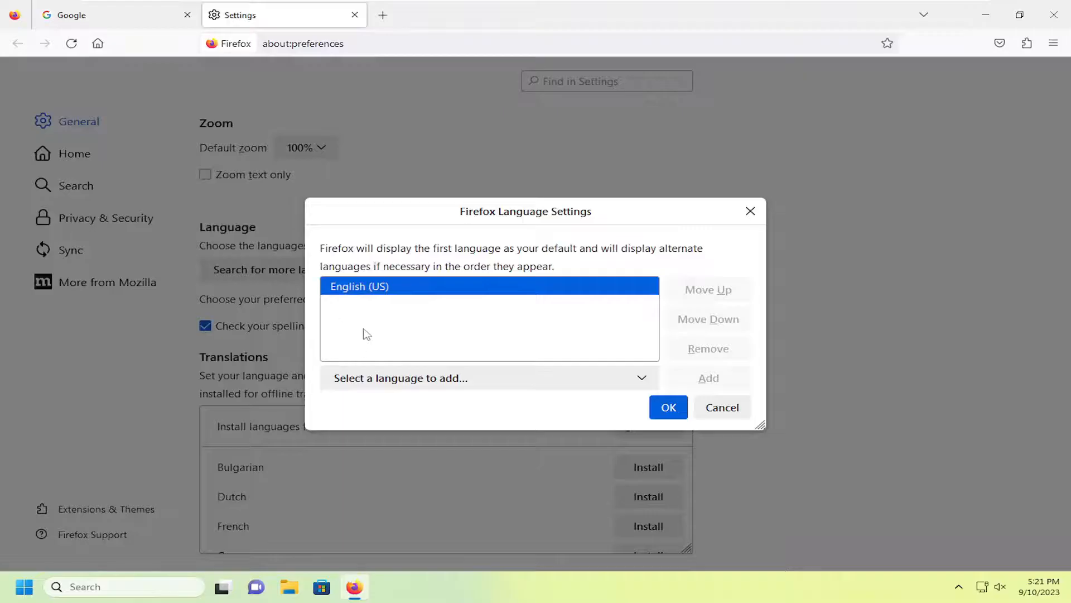
pyautogui.click(488, 378)
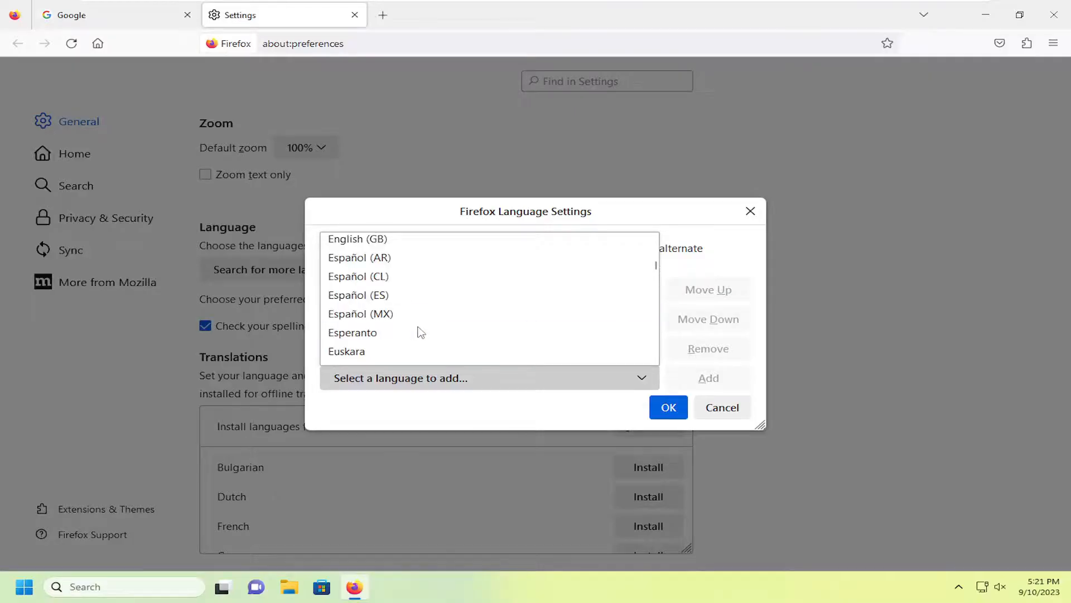
pyautogui.click(358, 276)
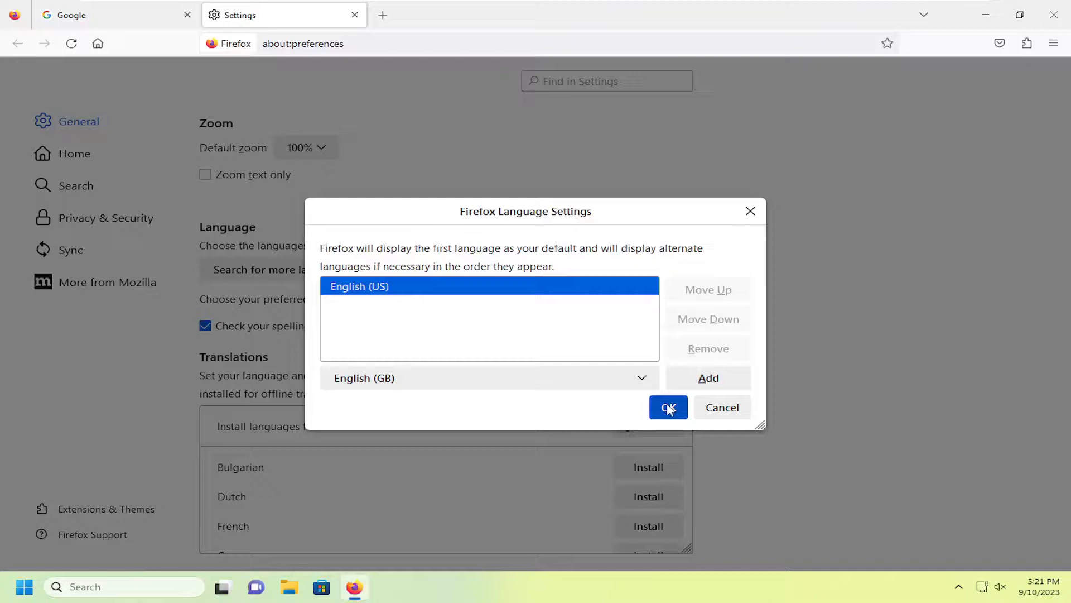
pyautogui.click(708, 378)
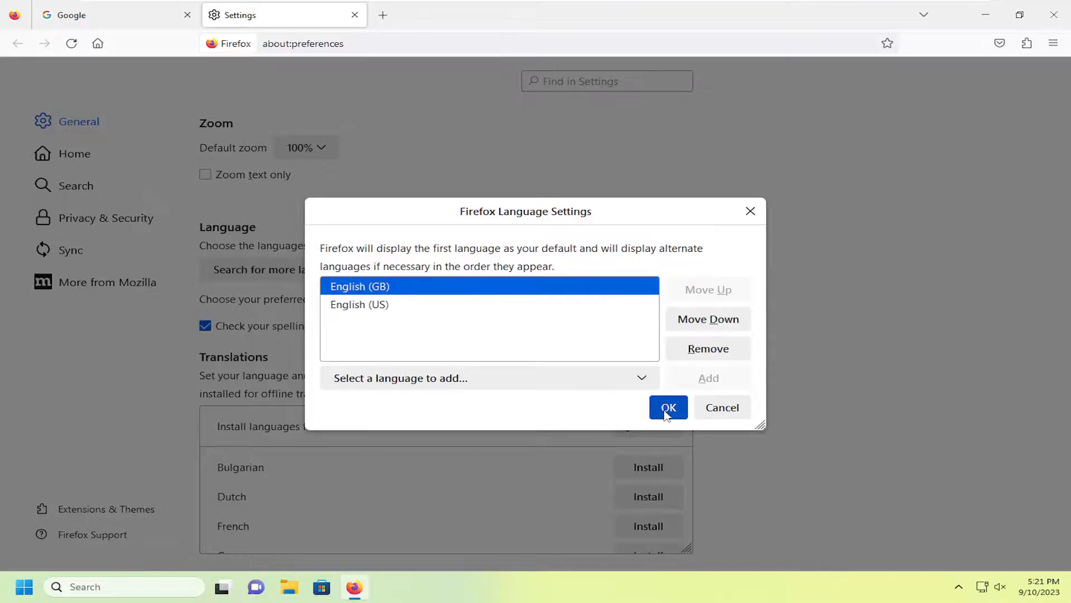
# Confirm the language order and keep English (GB) as the display language.
pyautogui.click(669, 407)
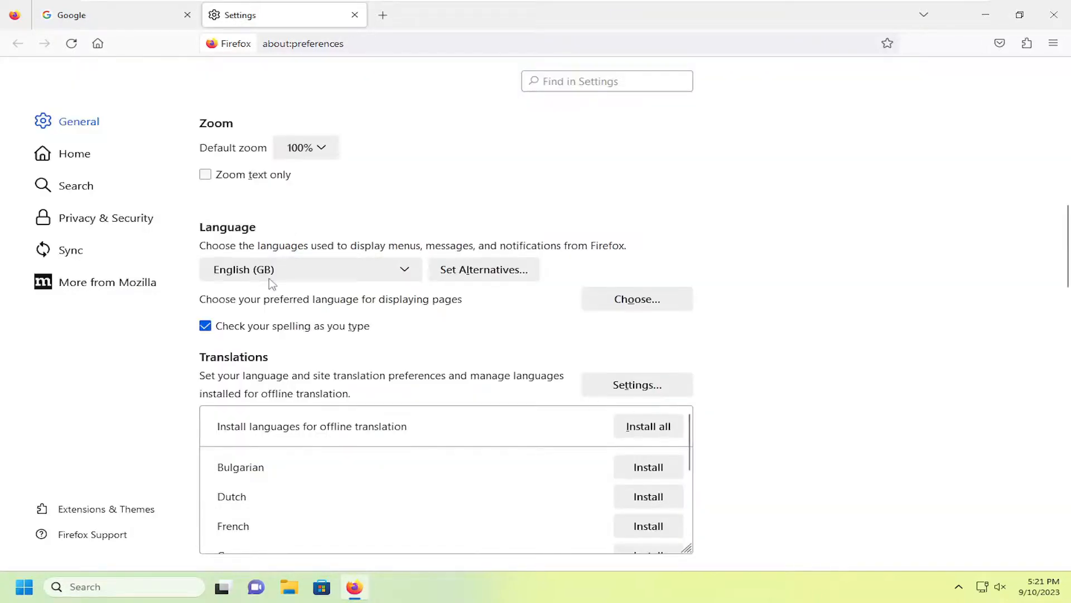
pyautogui.click(309, 268)
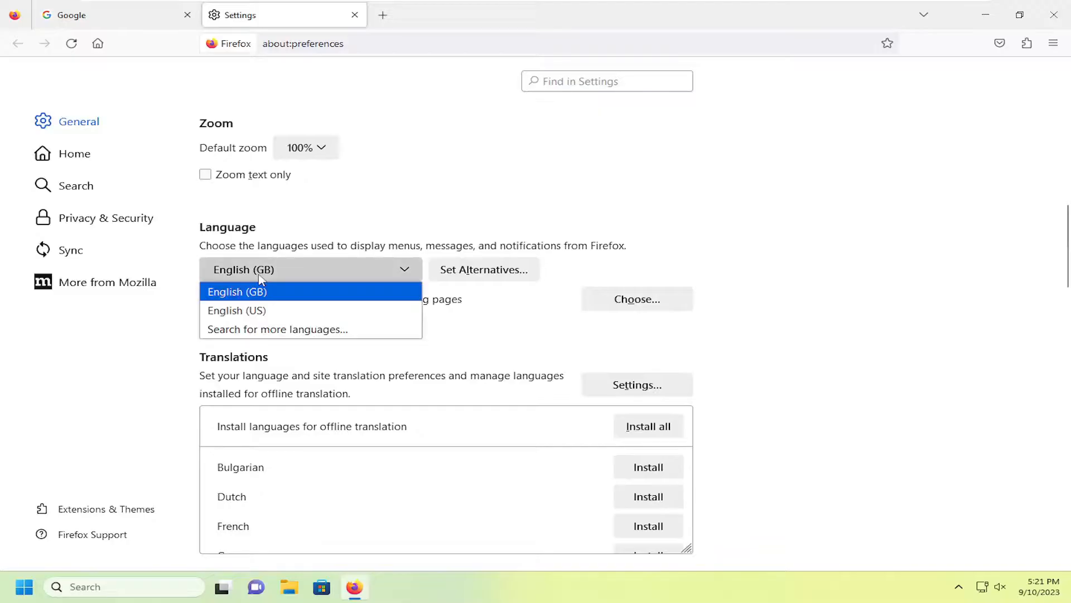
pyautogui.click(237, 291)
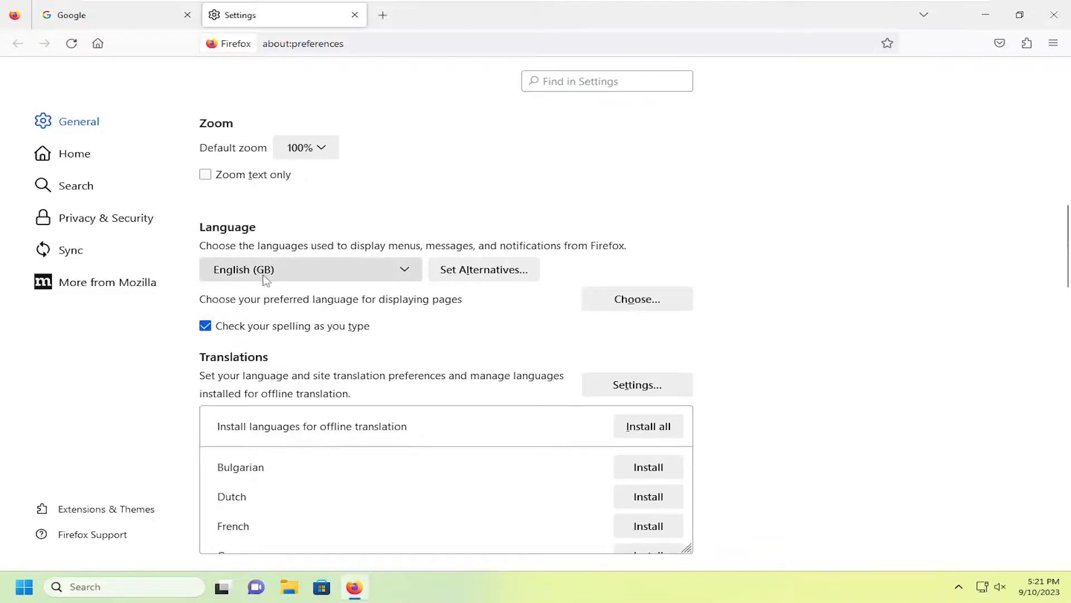
pyautogui.moveTo(256, 304)
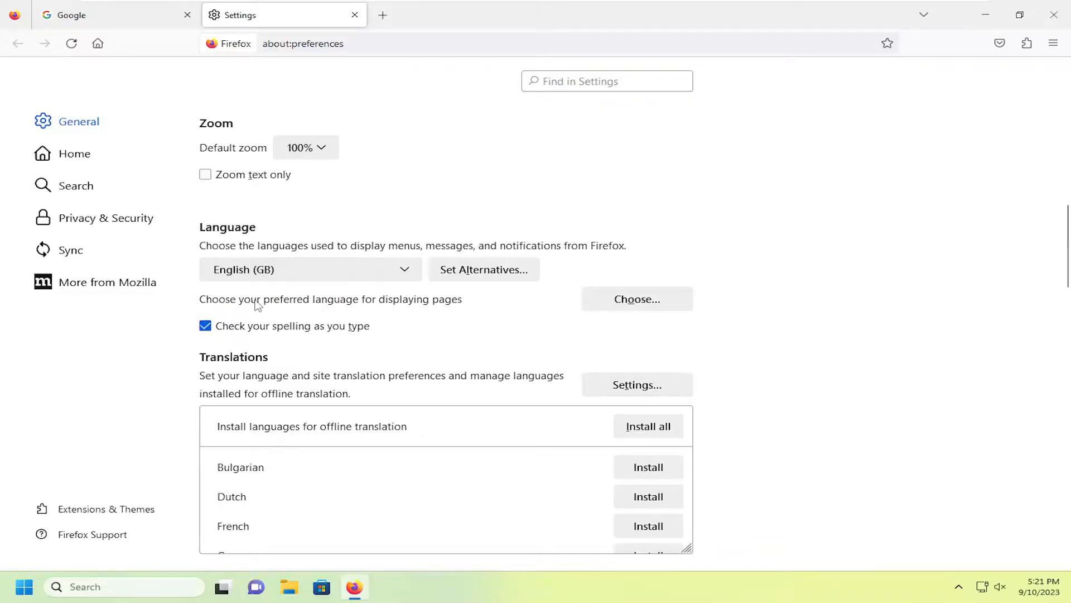